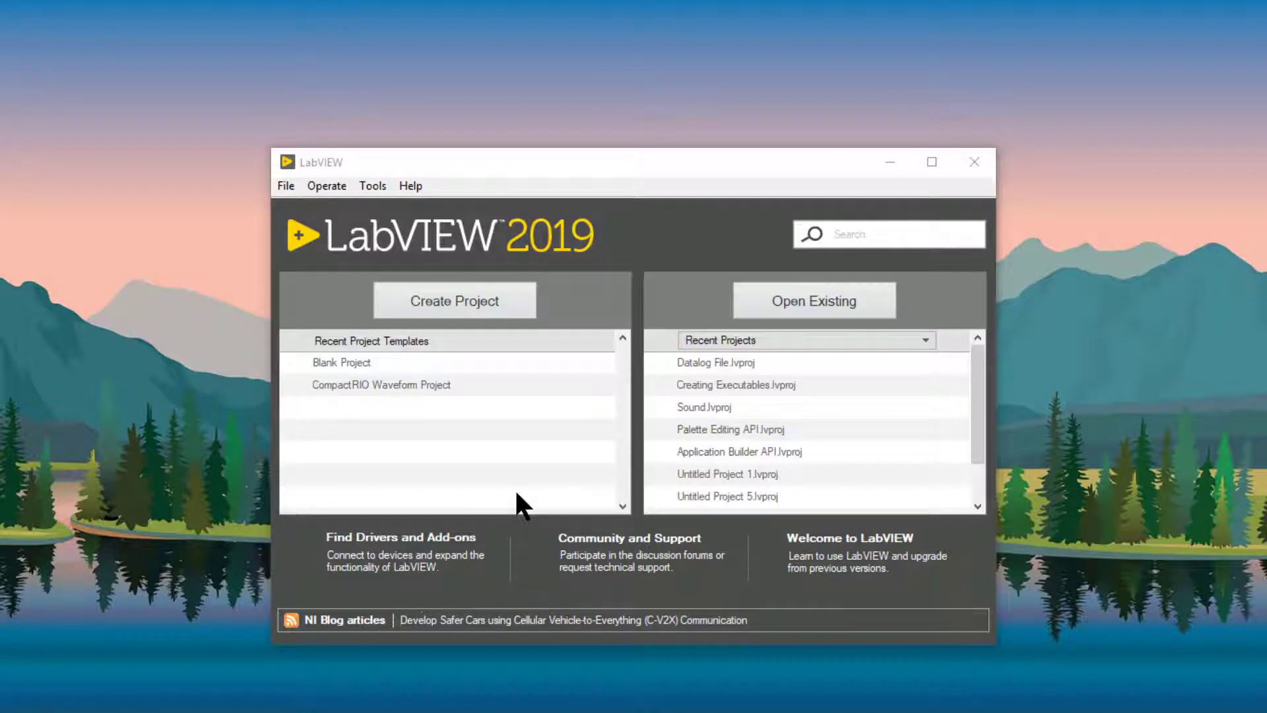
mouse_move(404, 235)
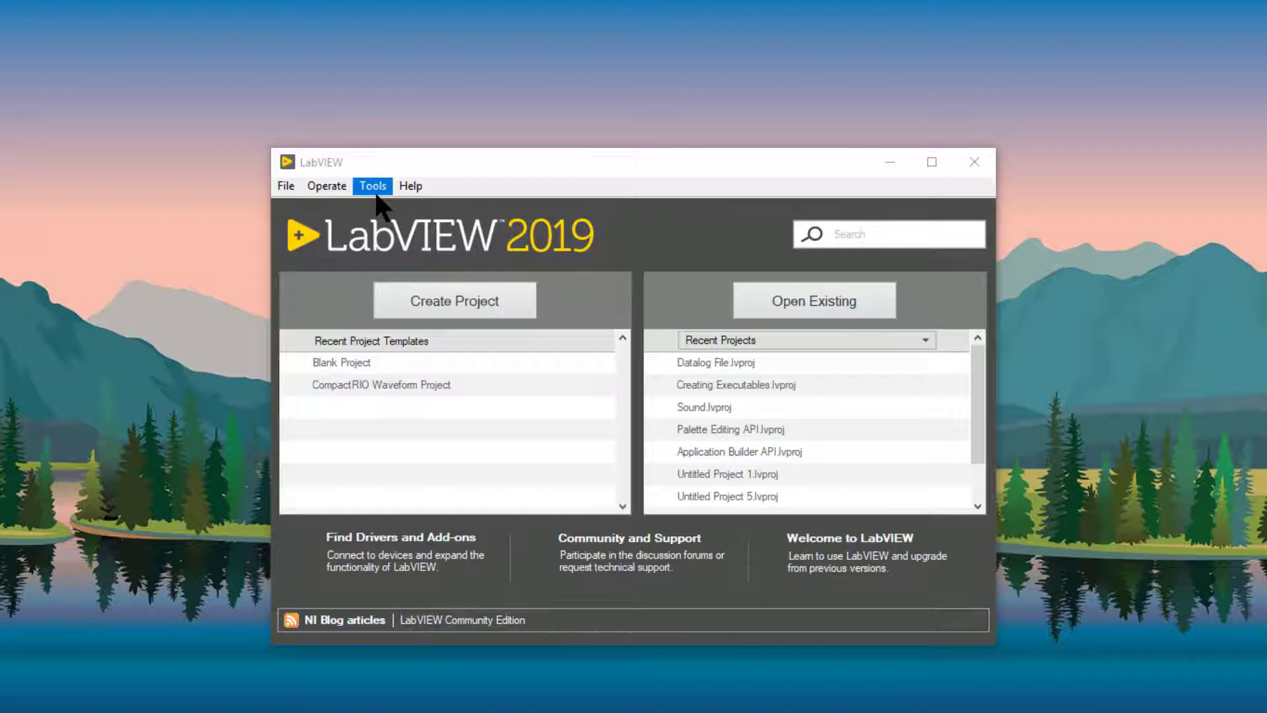
Step: Show the Tools menu from the LabVIEW start window
click(373, 185)
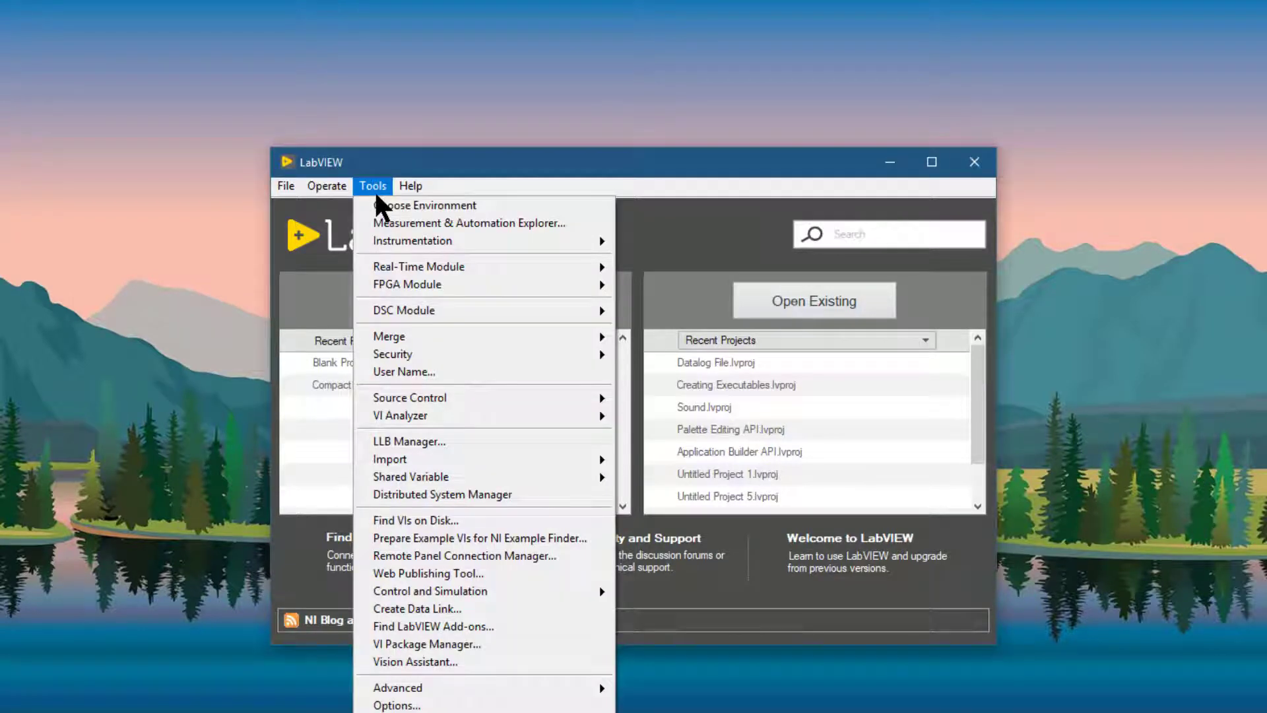
mouse_move(391, 459)
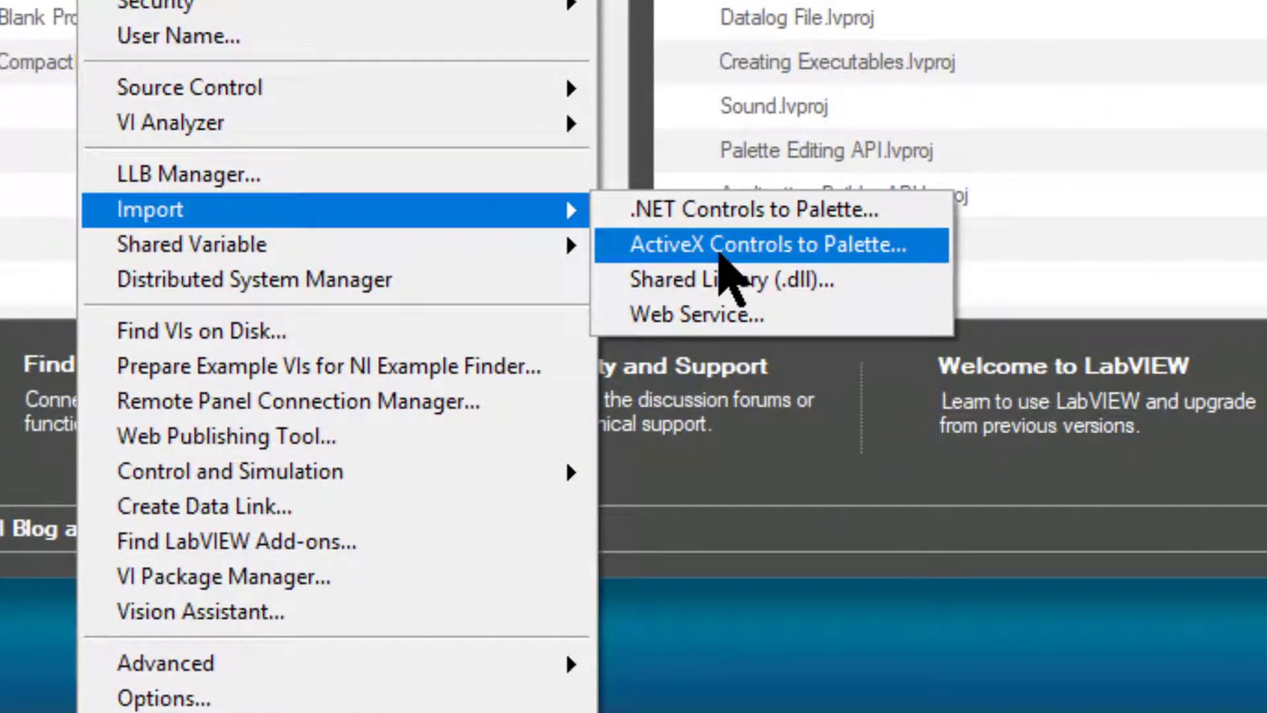
Step: In Add ActiveX Controls to Palette, select Microsoft Forms 2.0 TabStrip from the controls list
click(766, 245)
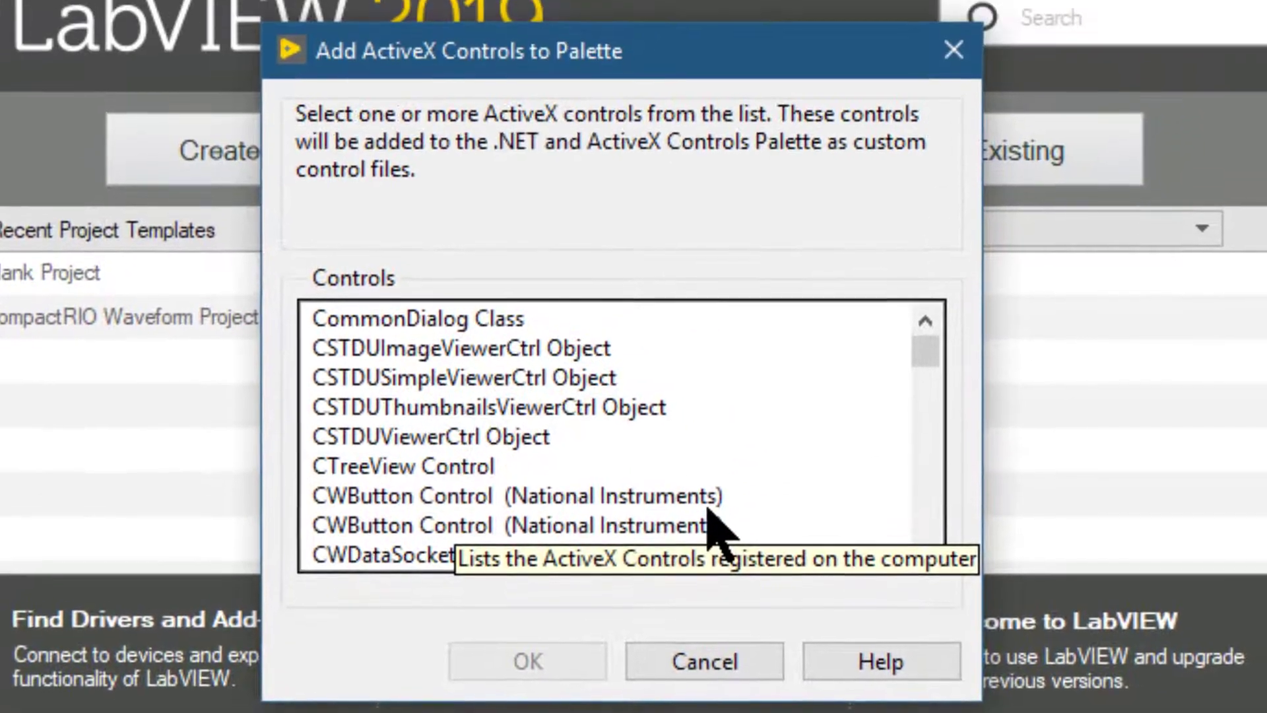
mouse_move(533, 84)
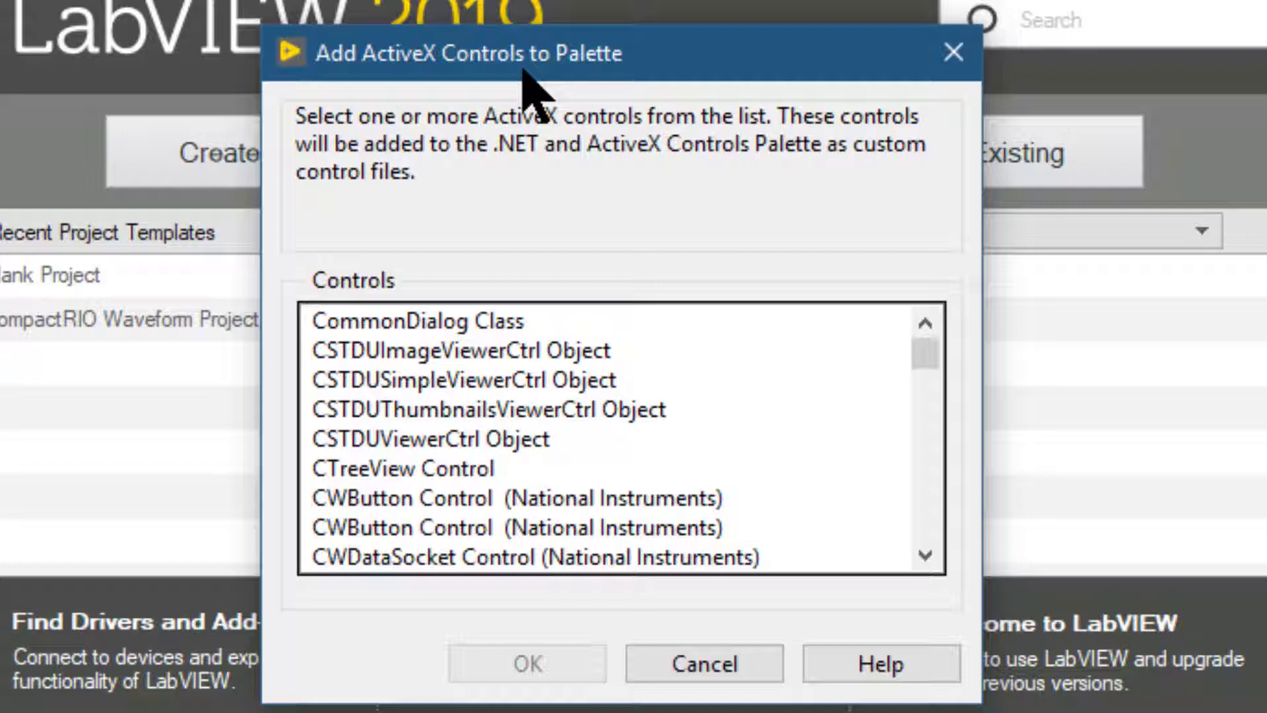
mouse_move(616, 464)
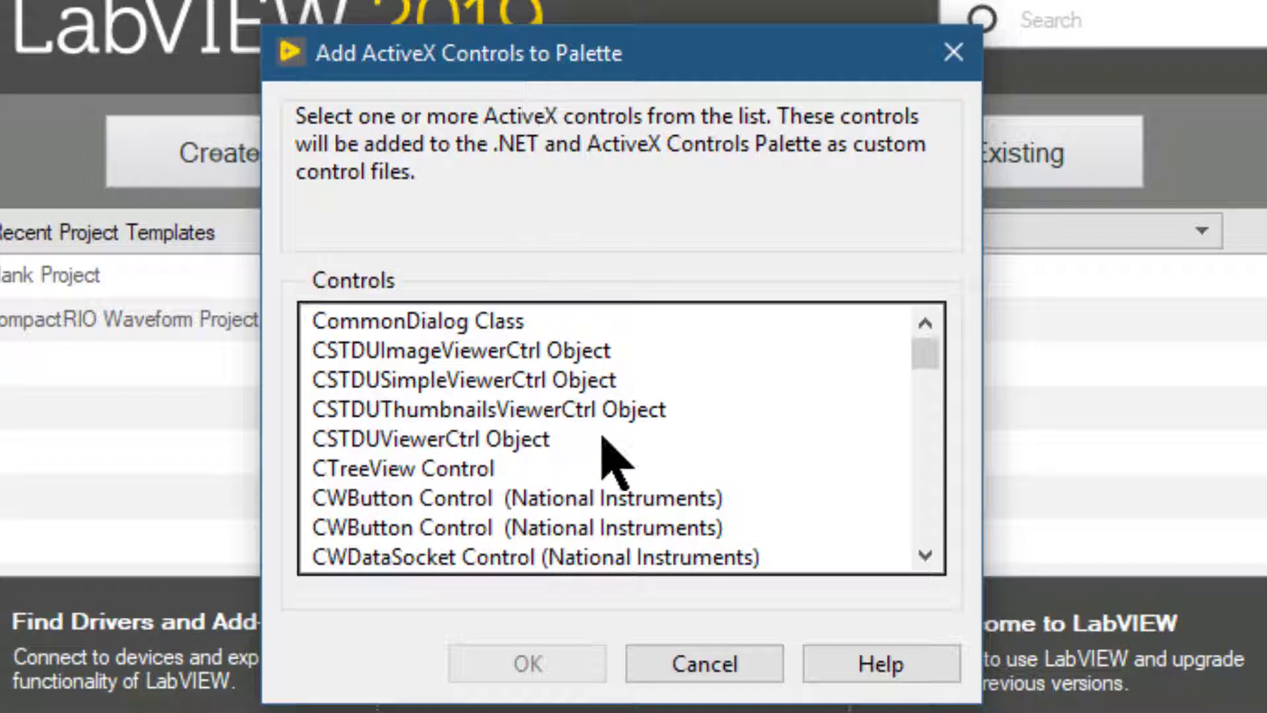
mouse_move(974, 481)
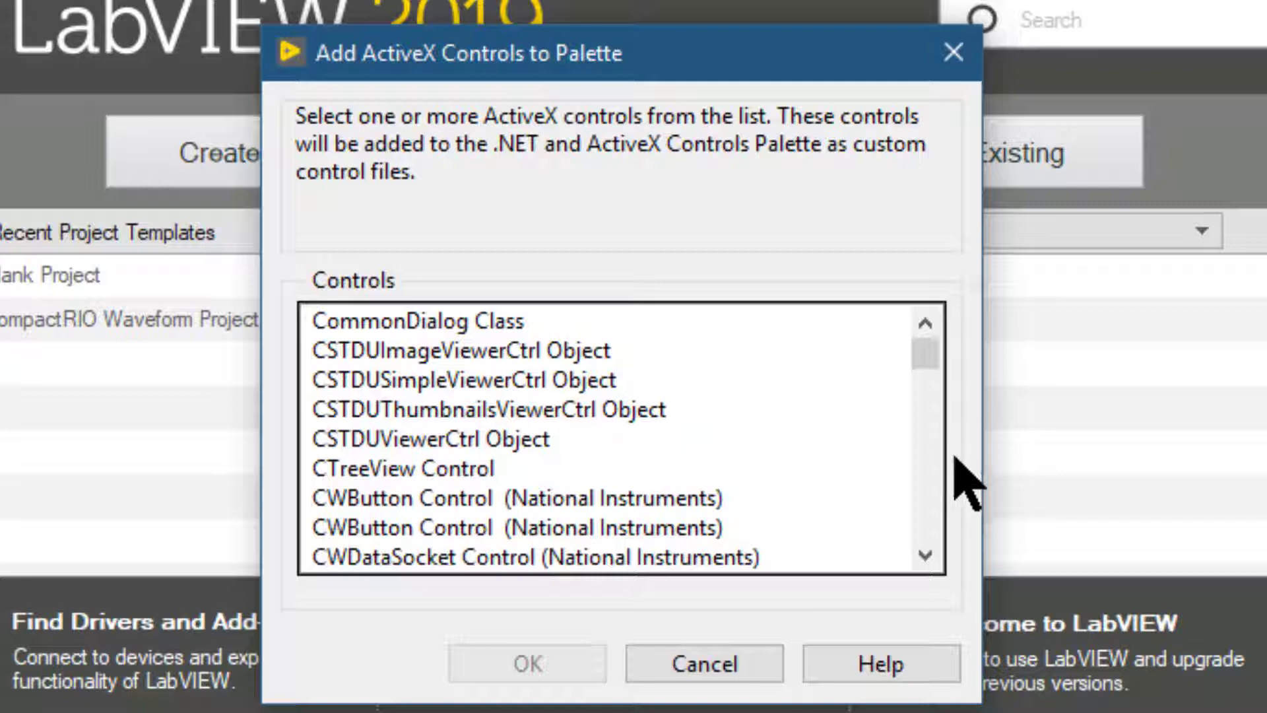
scroll(down, 3)
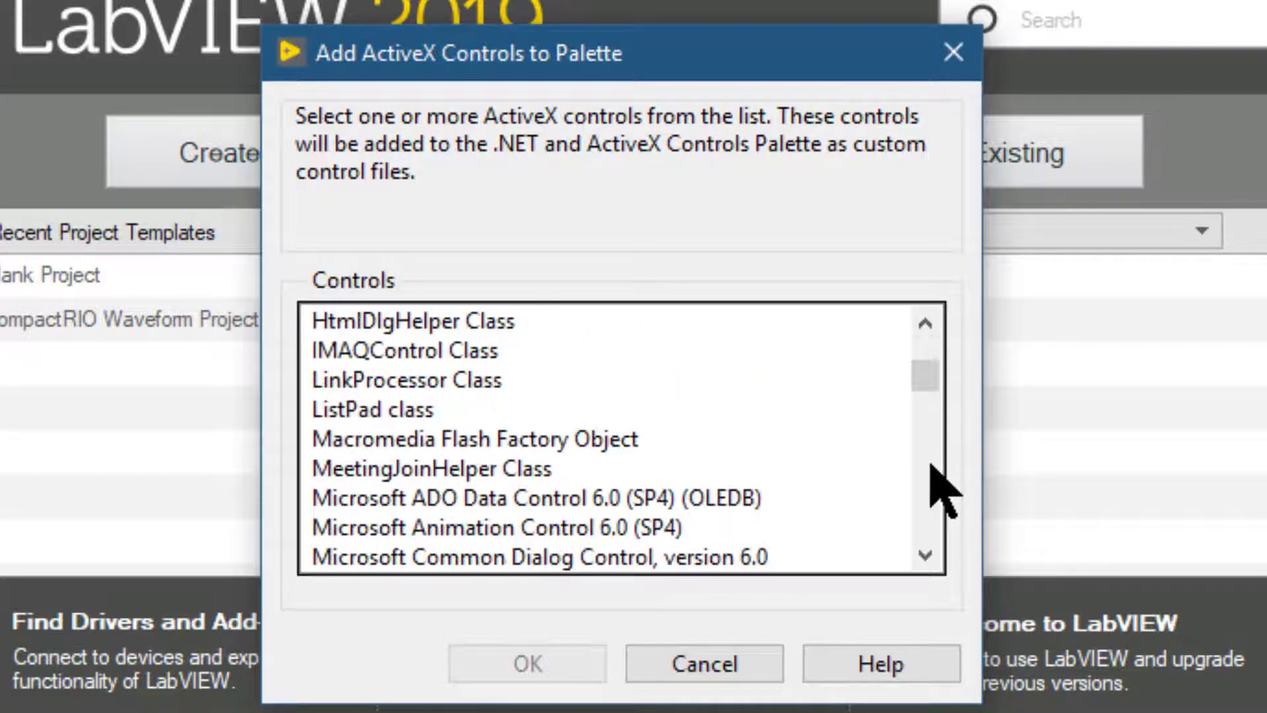
mouse_move(937, 476)
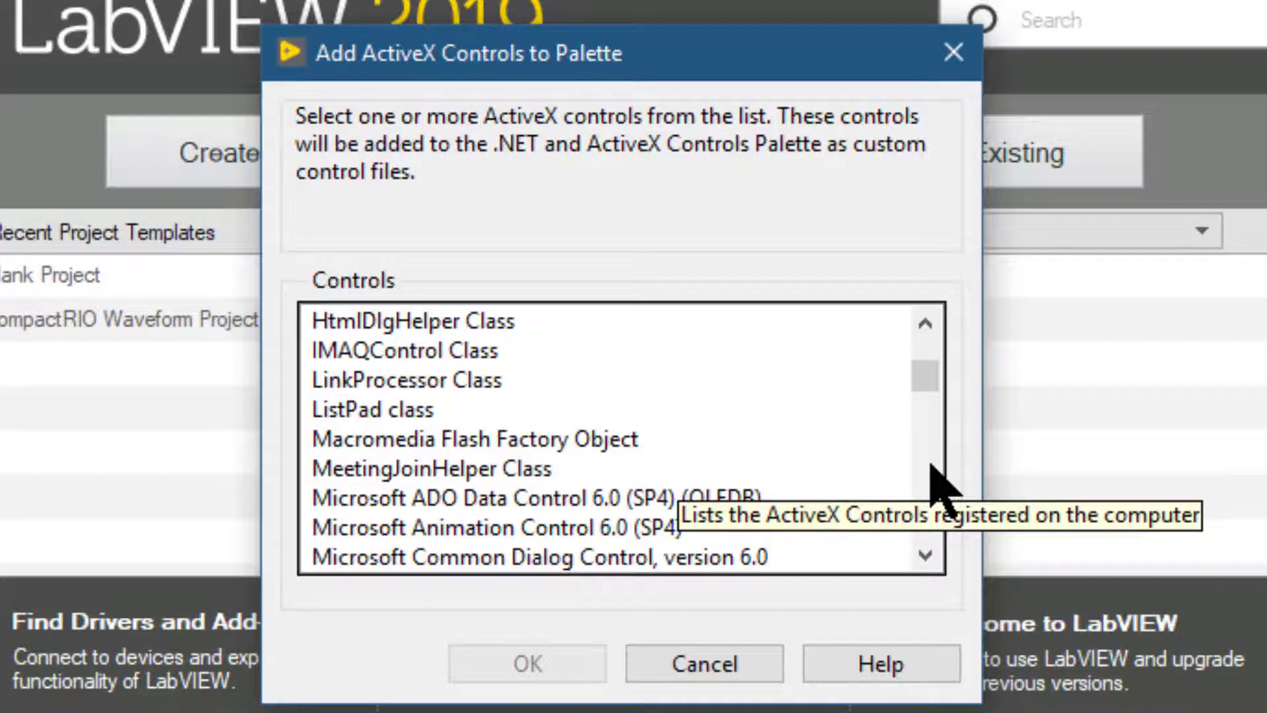
scroll(down, 3)
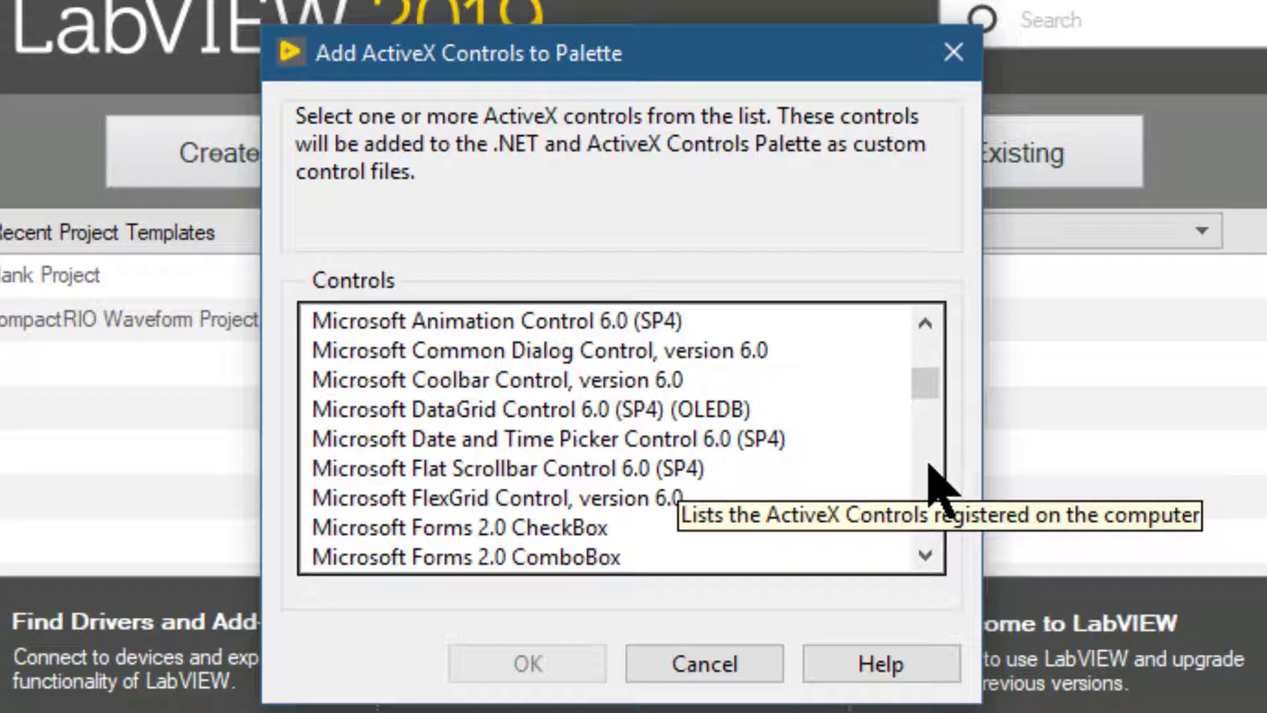
scroll(down, 3)
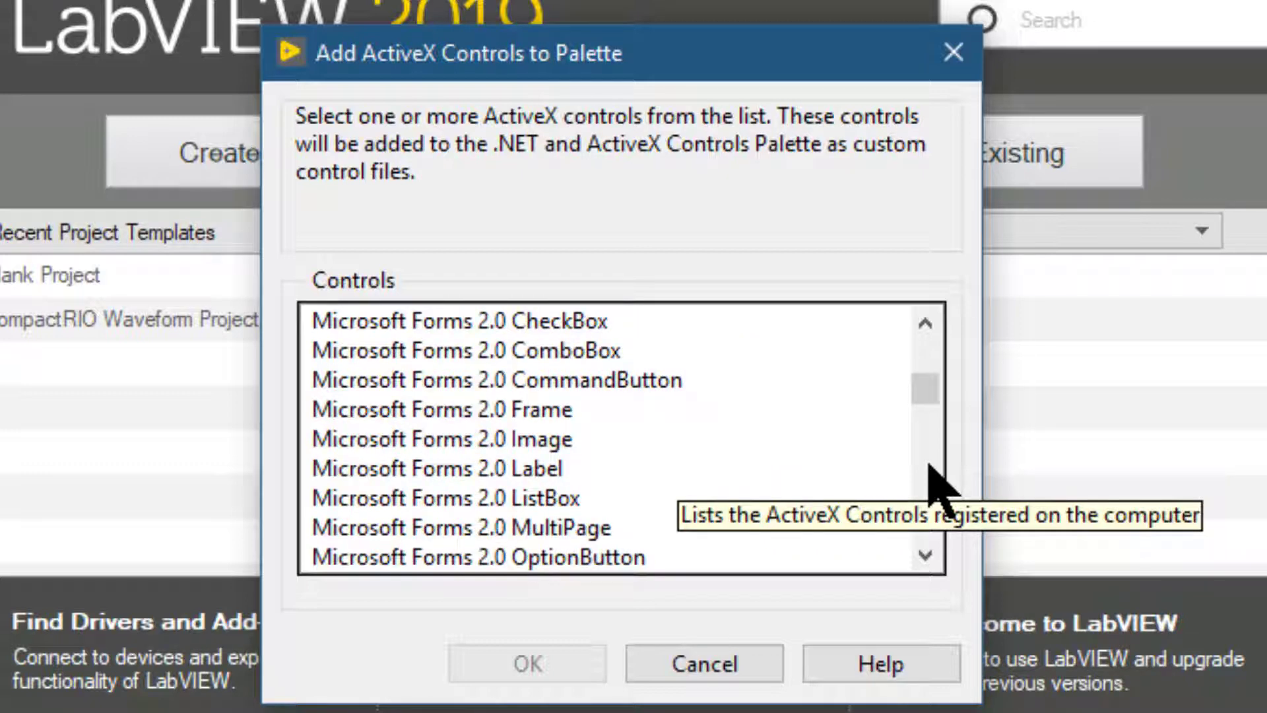
mouse_move(937, 549)
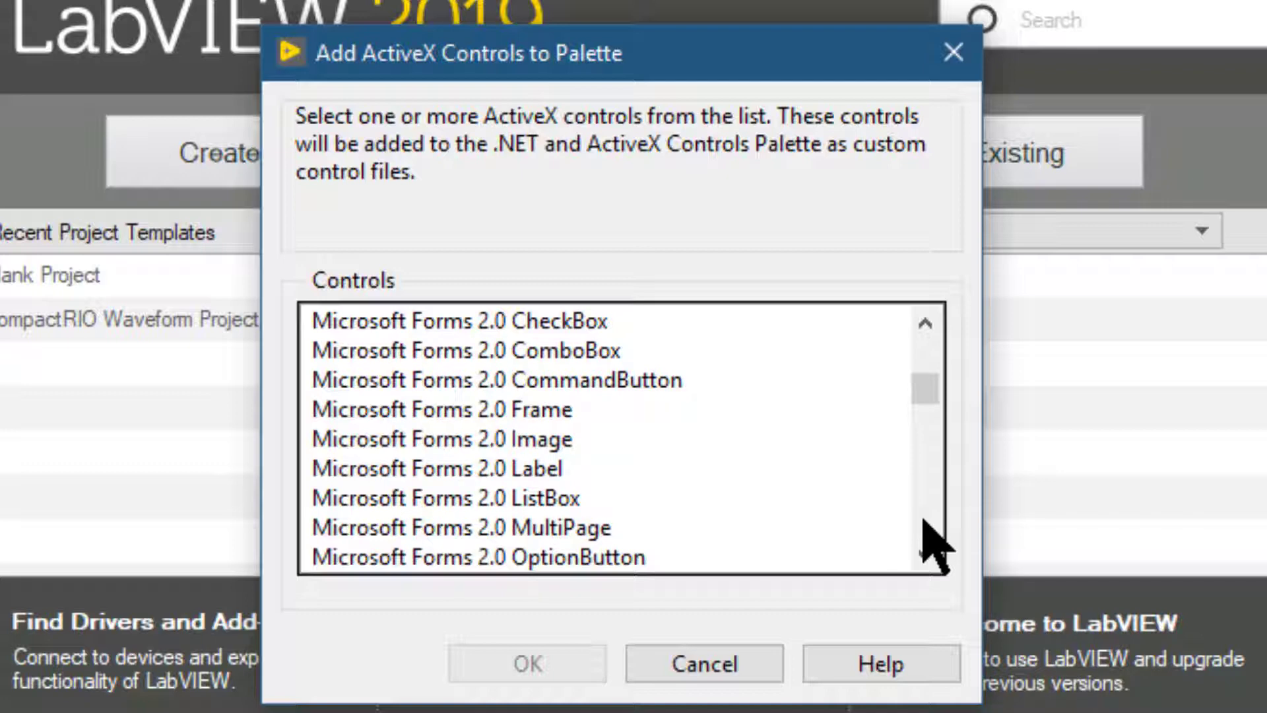
scroll(down, 3)
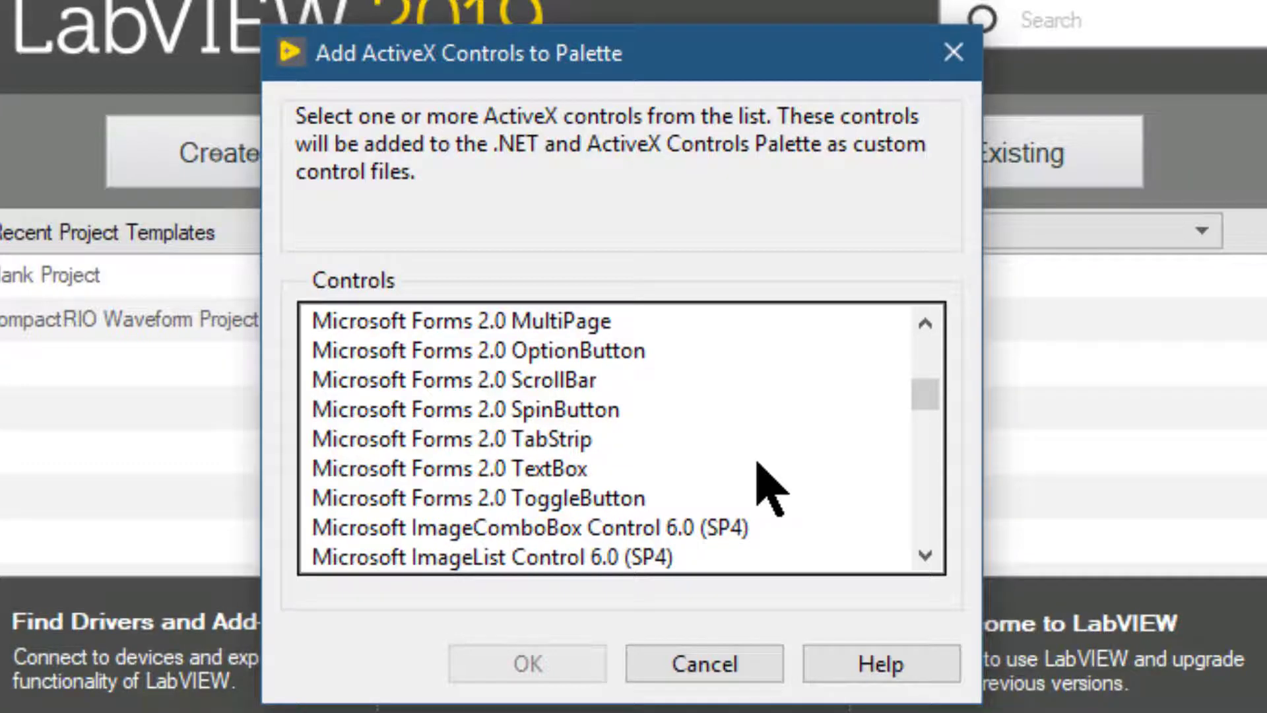
scroll(down, 3)
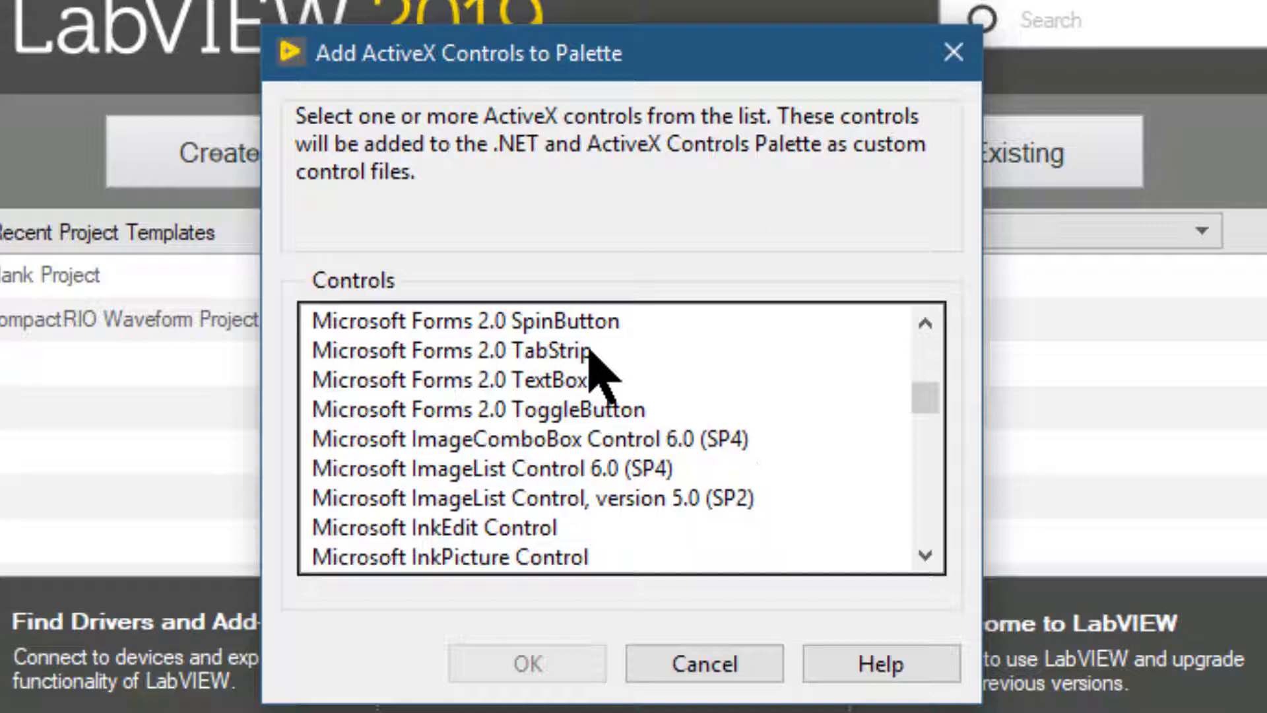
click(453, 350)
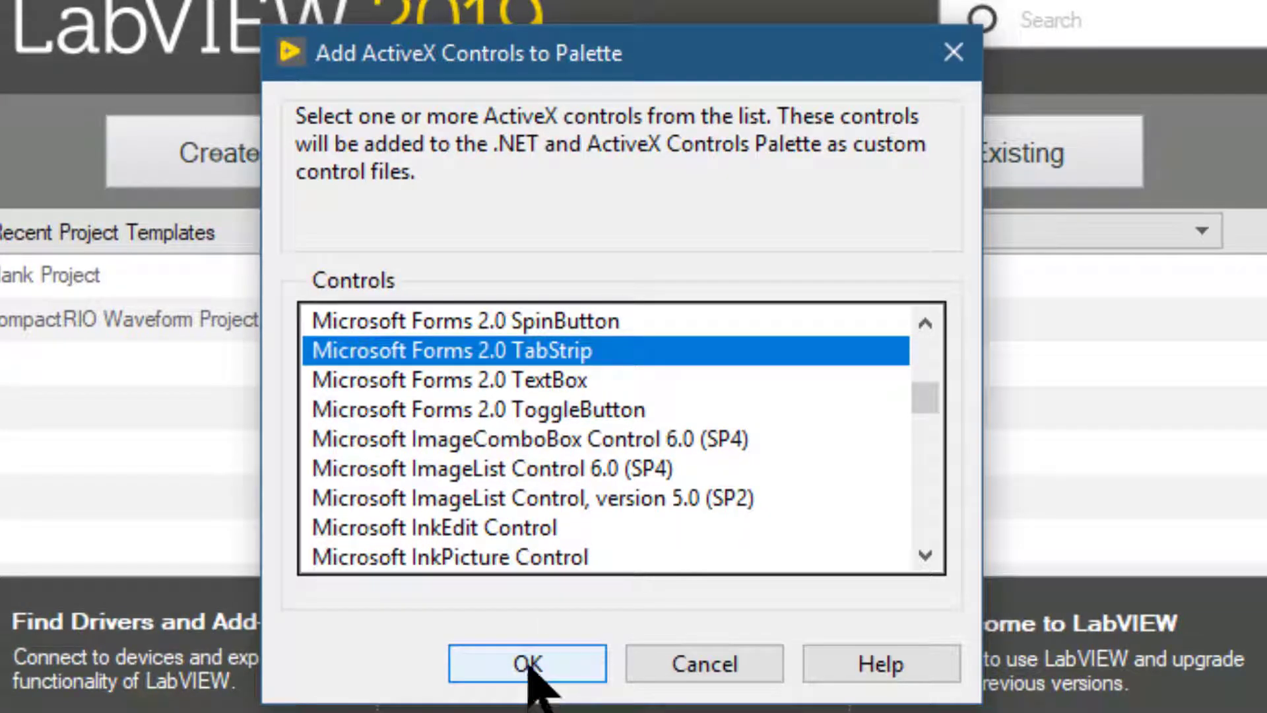
Step: Confirm the TabStrip and choose the ActiveX Controls folder under DotNet & ActiveX as its save location
click(527, 664)
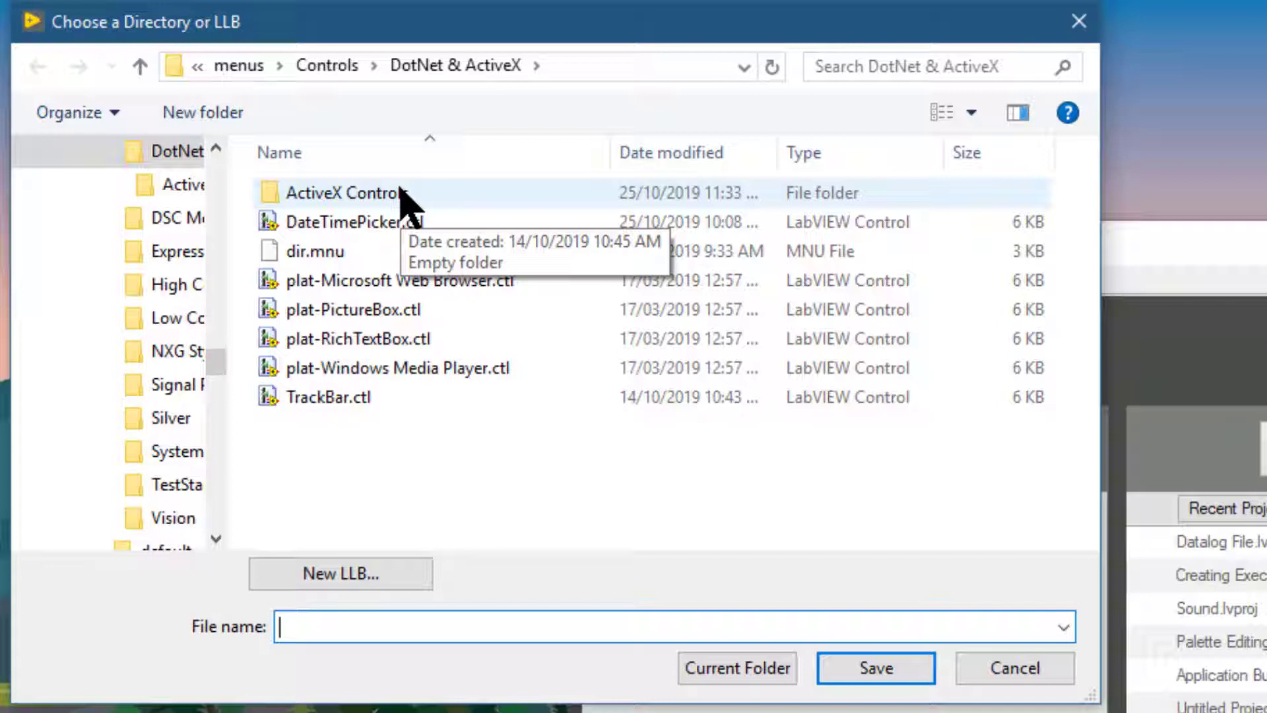
mouse_move(419, 209)
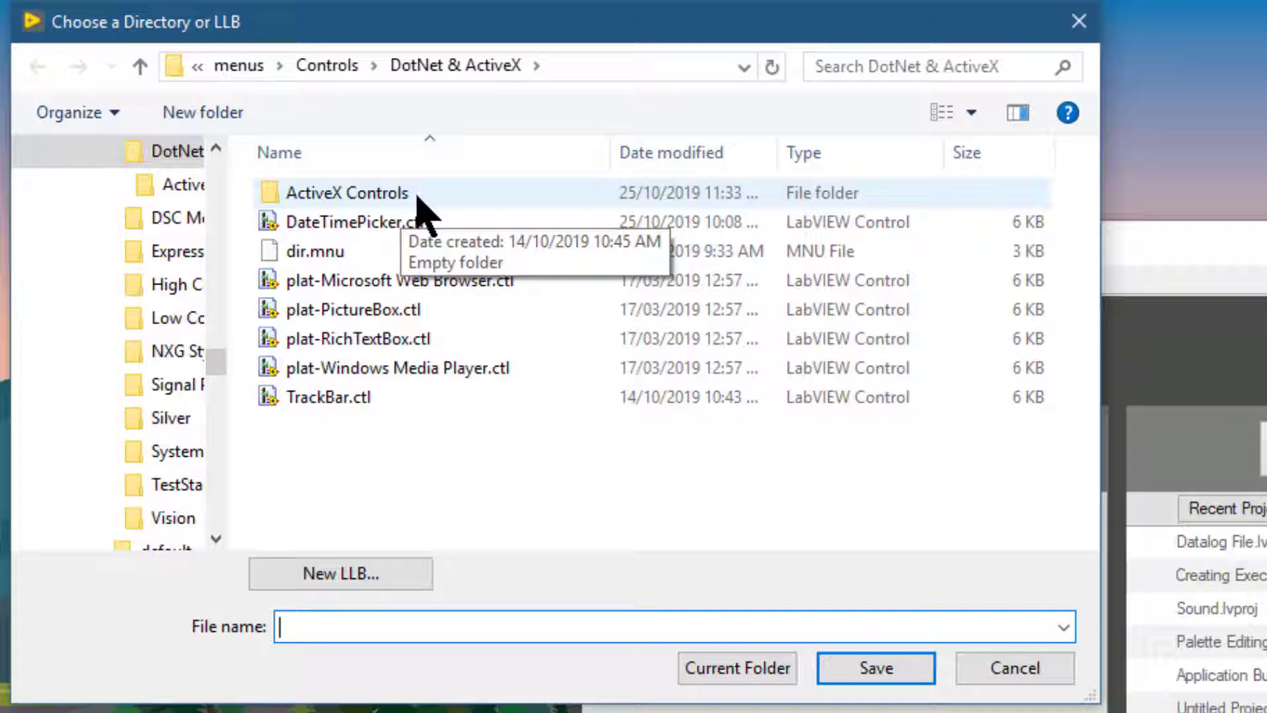
double_click(347, 193)
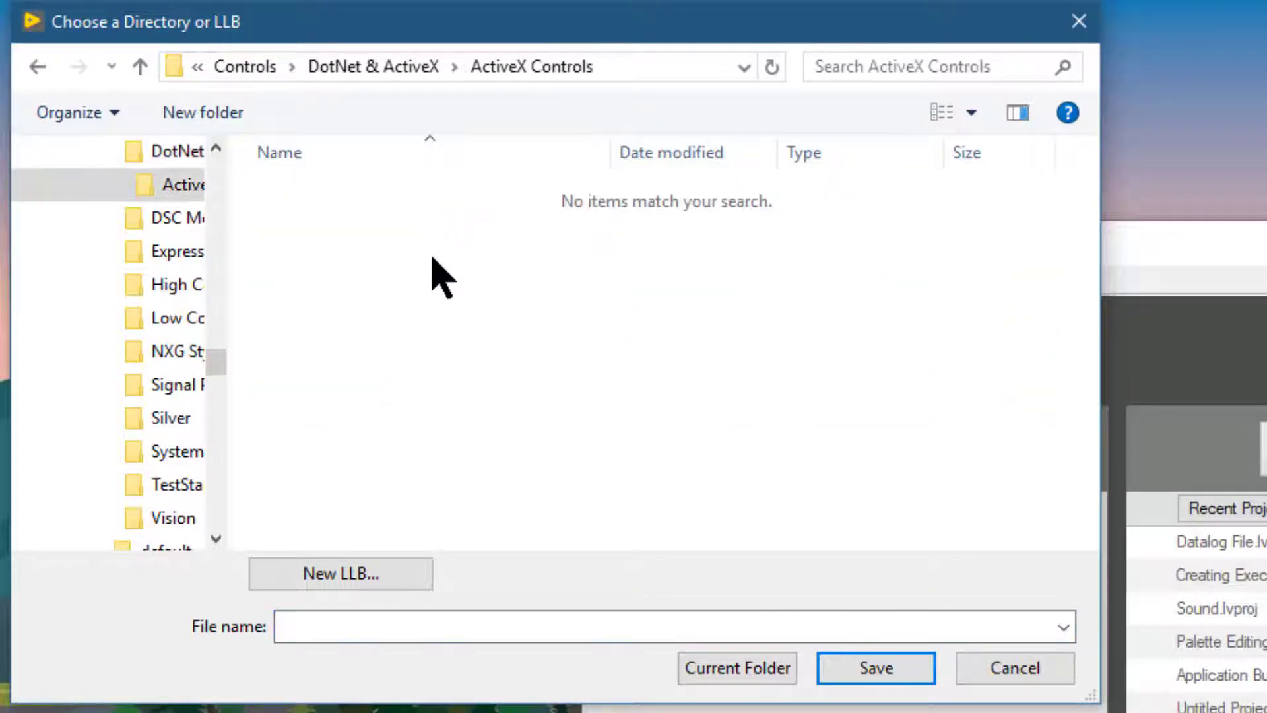
mouse_move(736, 668)
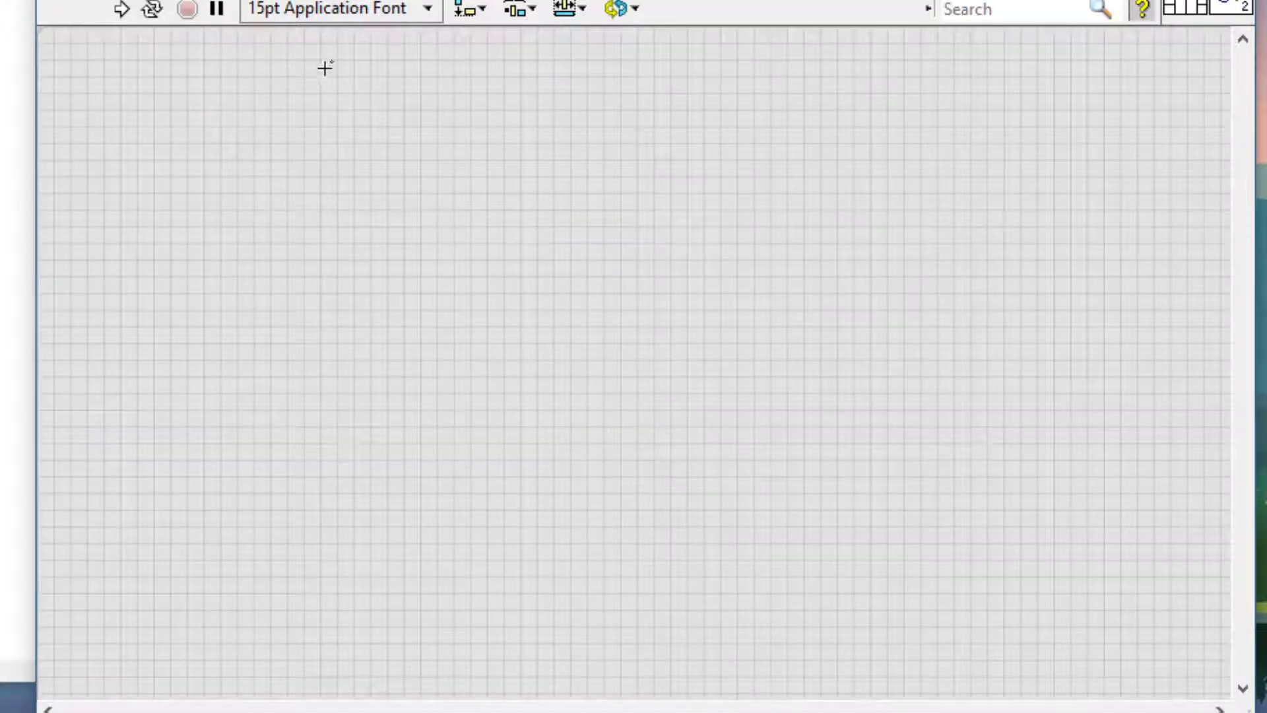
Step: Show the controls palette on the new VI's blank front panel
right_click(323, 69)
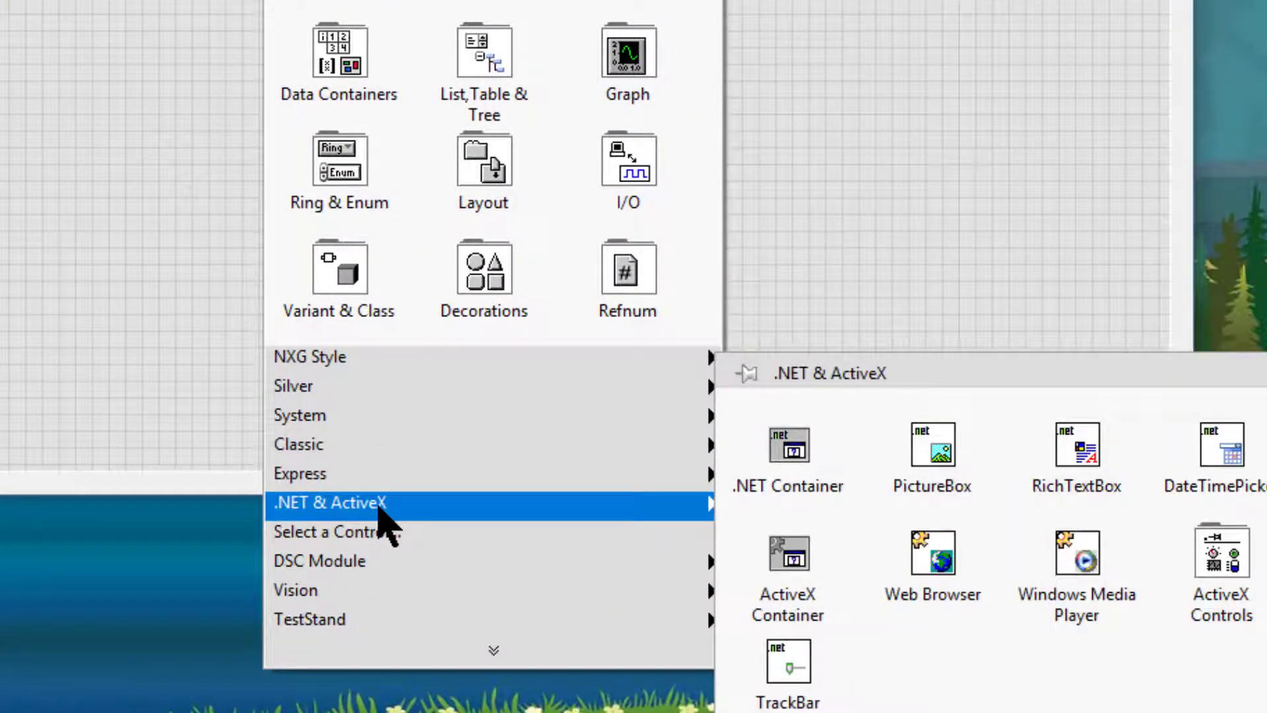
mouse_move(1220, 574)
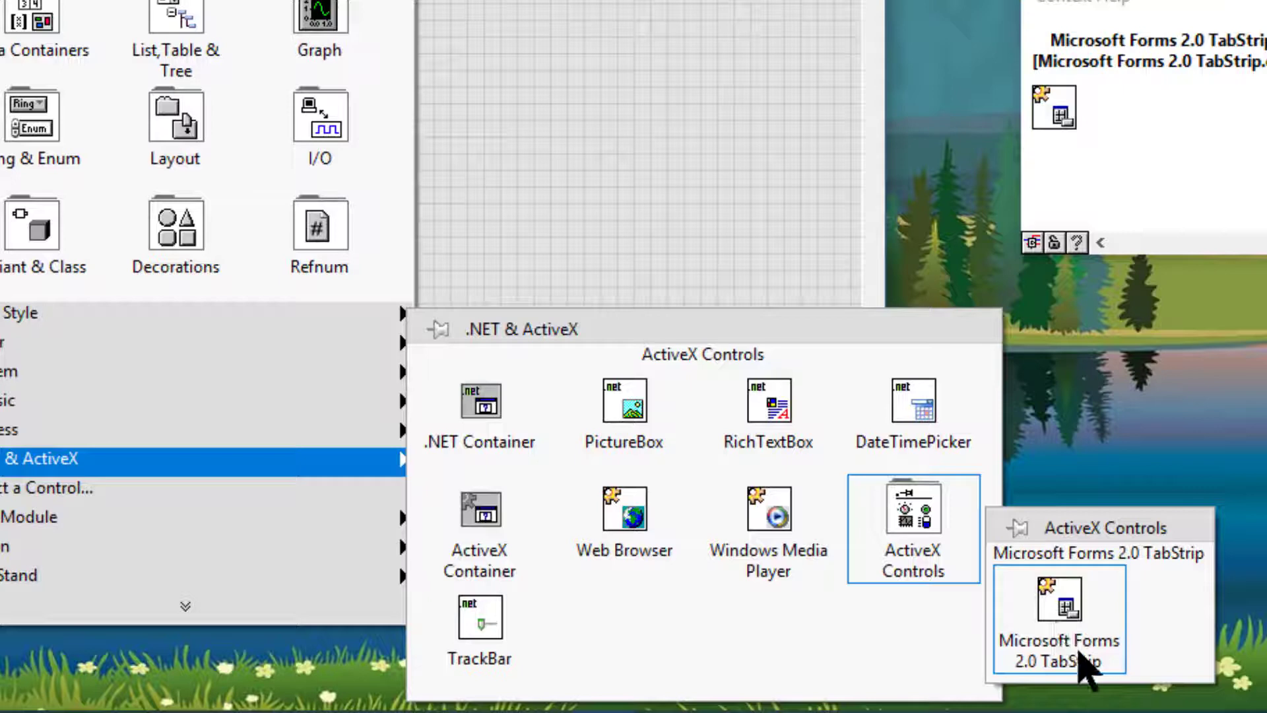
mouse_move(1075, 631)
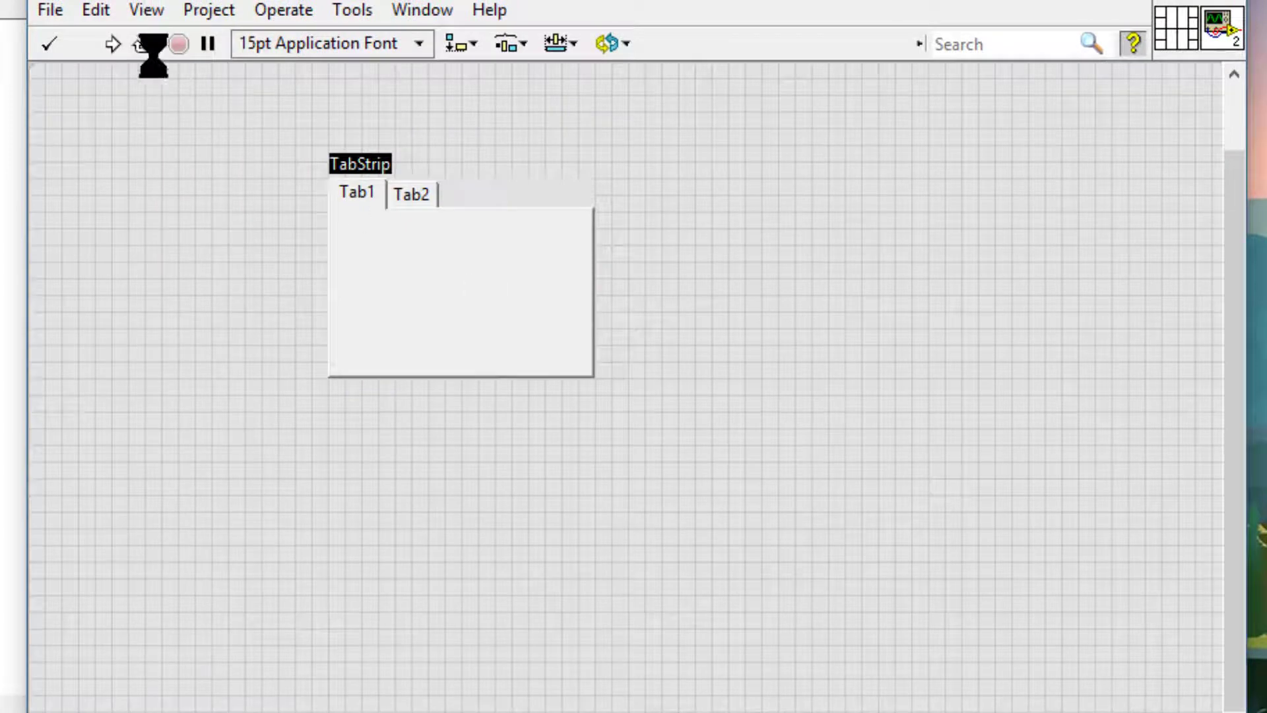
mouse_move(142, 42)
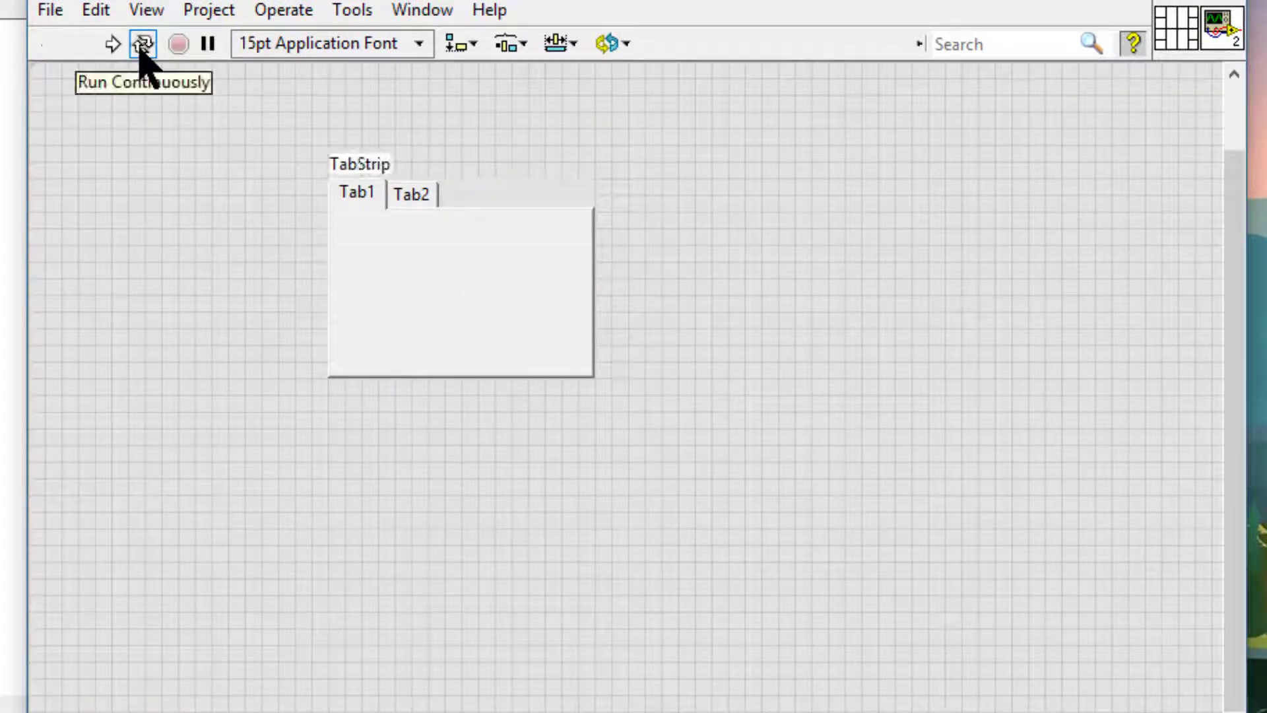
Step: Run the VI continuously and switch the TabStrip from Tab1 to Tab2
click(142, 44)
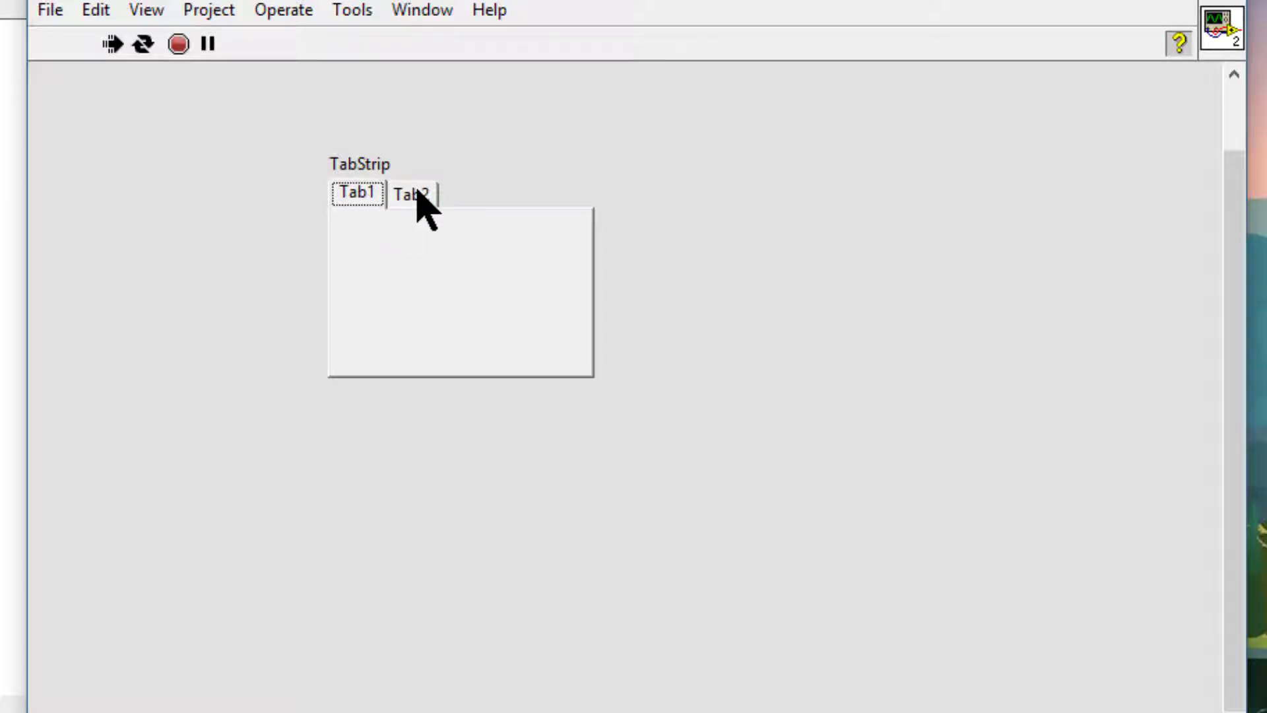
click(412, 194)
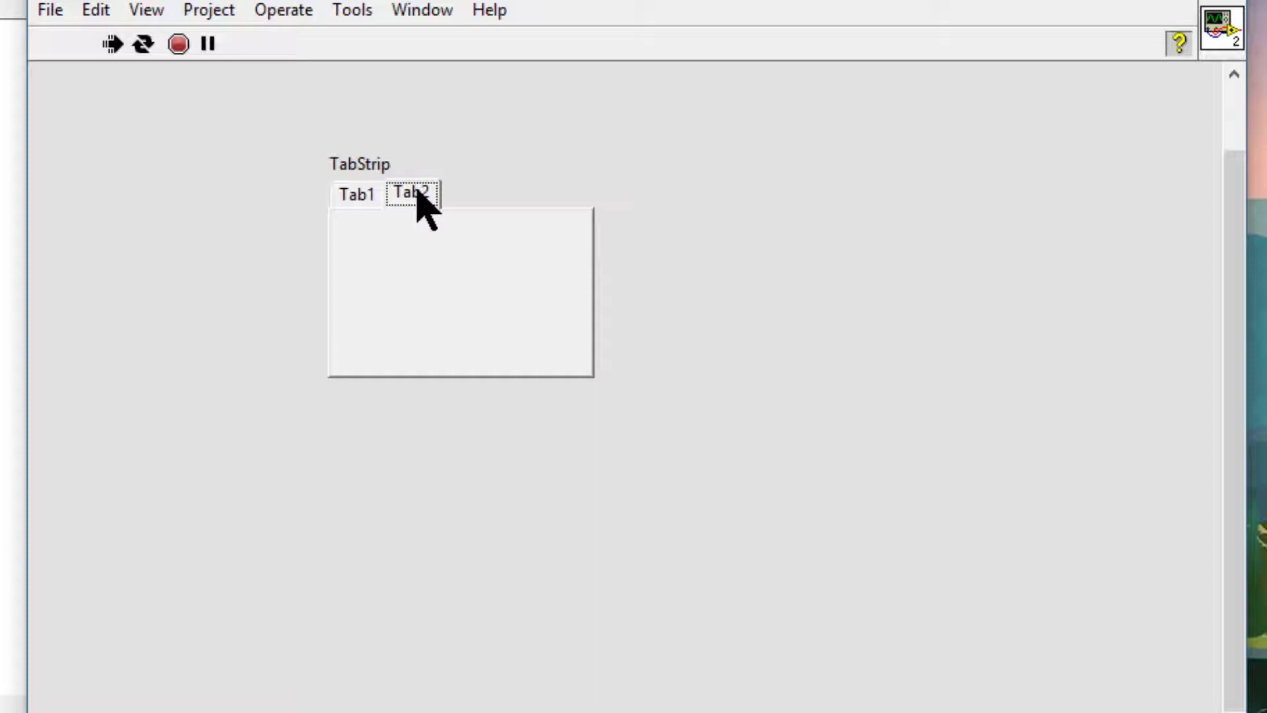